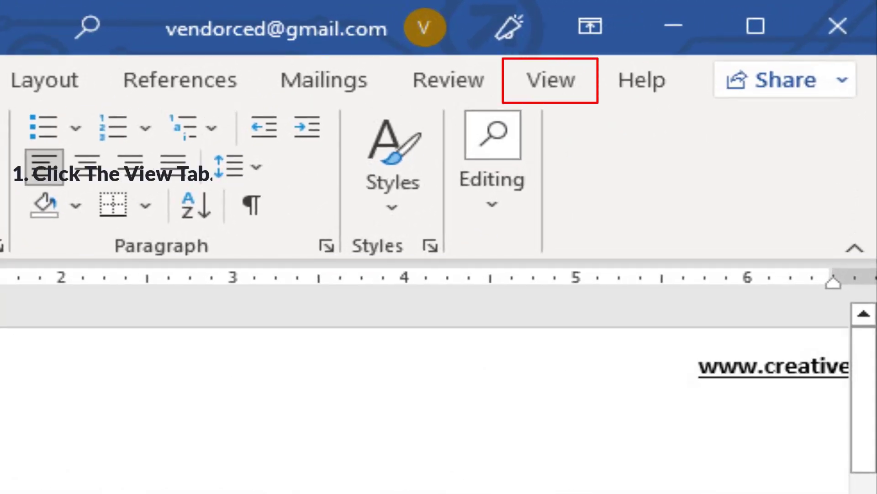
Step: Show the cover letter in Web Layout view from the View ribbon
{"action": "left_click", "coordinate": [549, 81]}
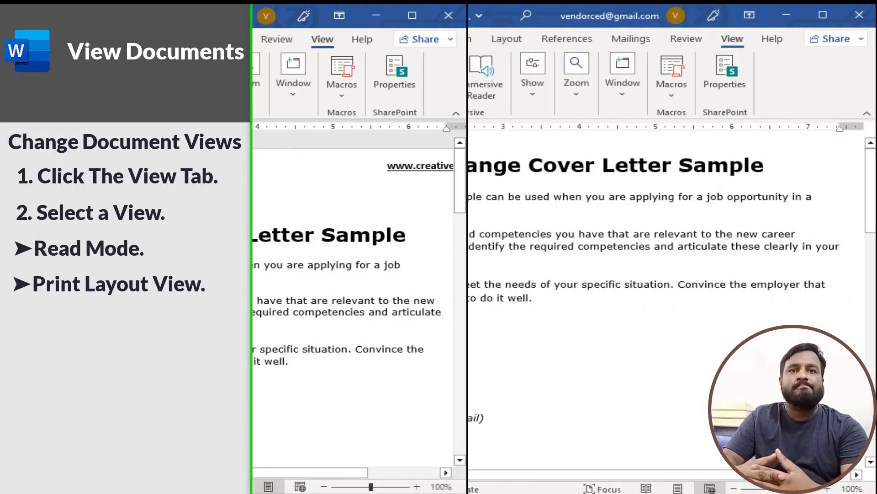
{"action": "left_click", "coordinate": [341, 76]}
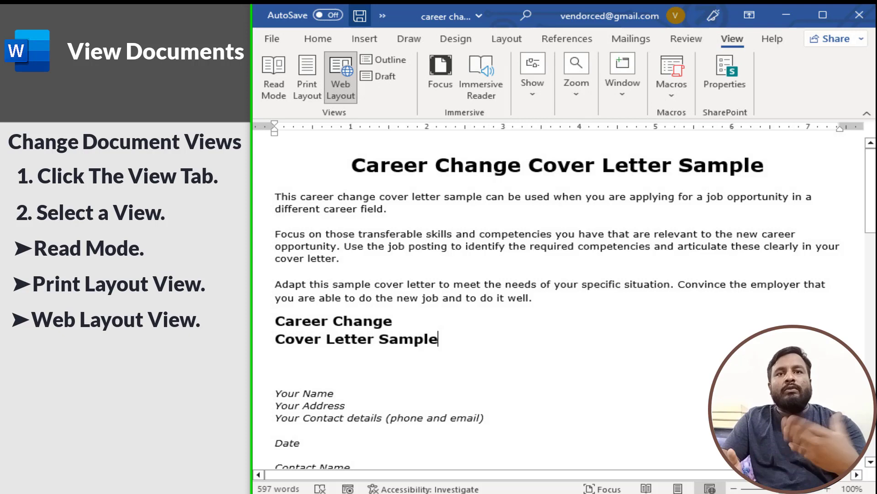
Step: Show the letter in Outline view, then close the outline to return to Draft view
{"action": "left_click", "coordinate": [384, 60]}
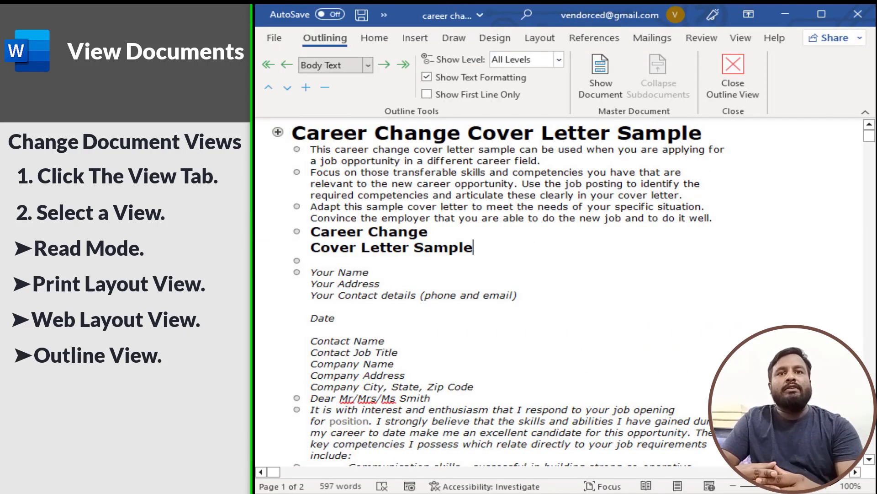
{"action": "left_click", "coordinate": [732, 38]}
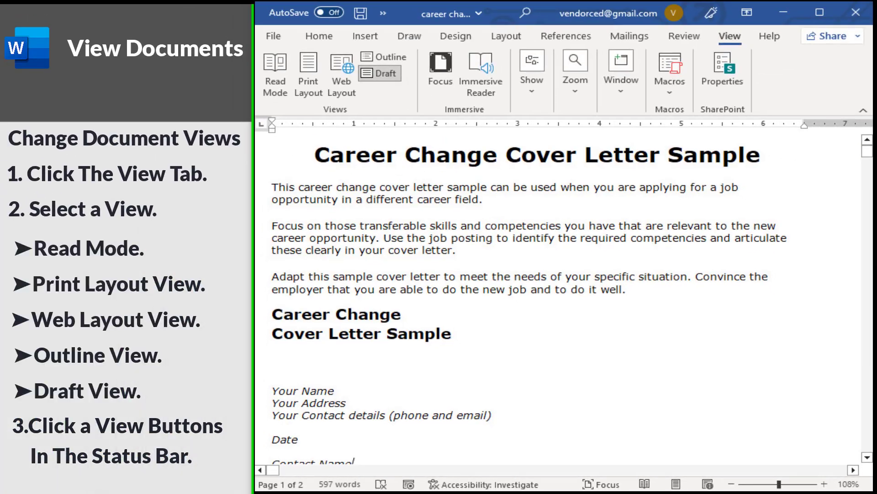
Step: Switch the letter from Draft view back to Web Layout view
{"action": "left_click", "coordinate": [341, 76]}
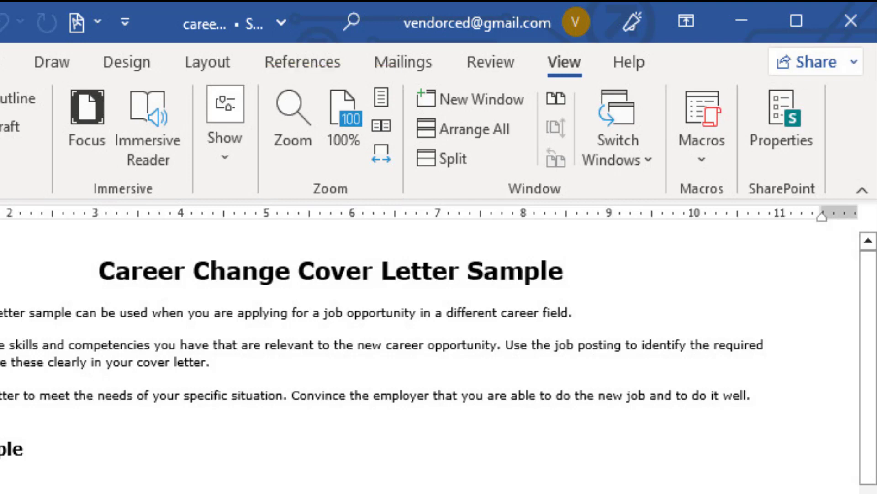
Step: Return the cover letter to Print Layout view after adjusting the zoom
{"action": "left_click", "coordinate": [343, 129]}
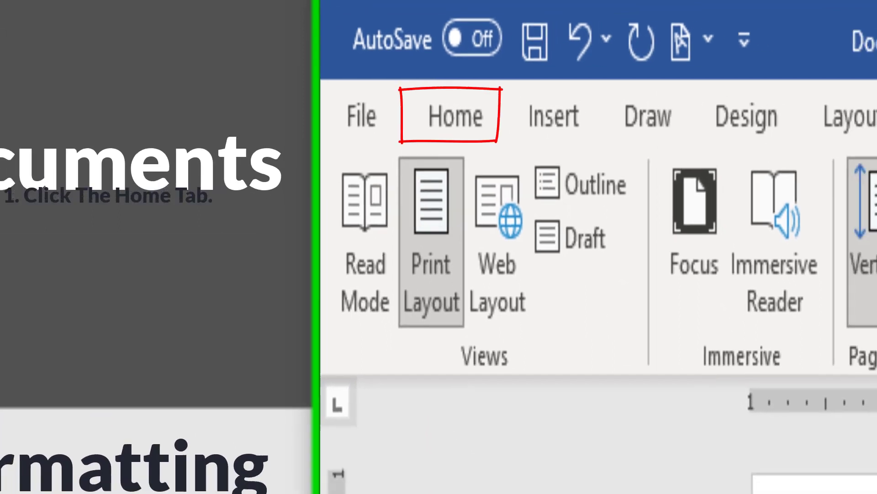
Step: Turn on the Show/Hide ¶ formatting marks from the Home ribbon, then turn them off again
{"action": "left_click", "coordinate": [455, 116]}
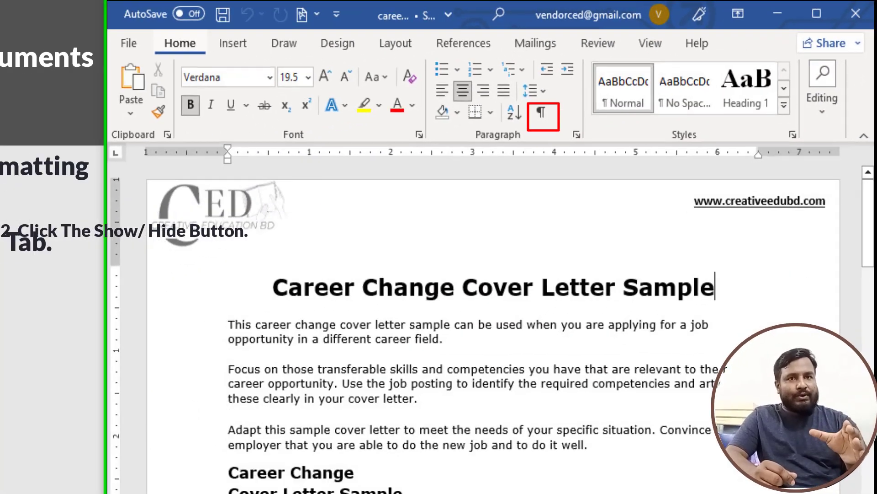
{"action": "left_click", "coordinate": [542, 116]}
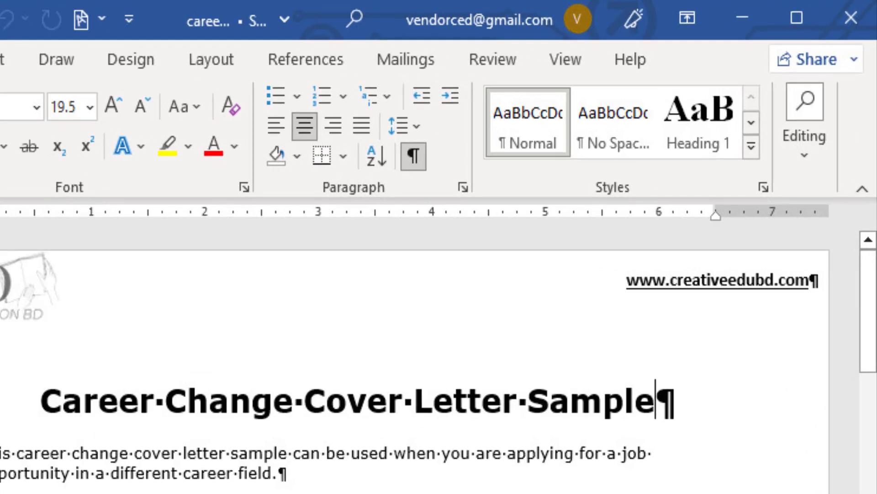
{"action": "left_click", "coordinate": [413, 157]}
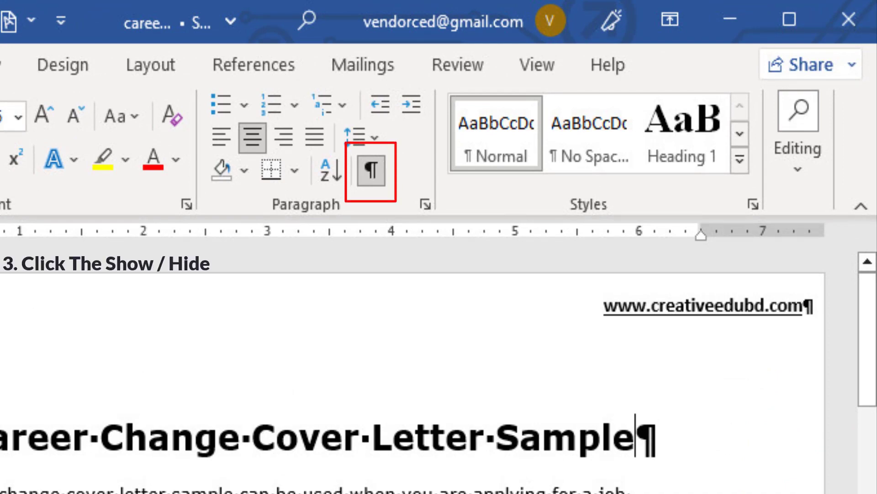
{"action": "left_click", "coordinate": [372, 170]}
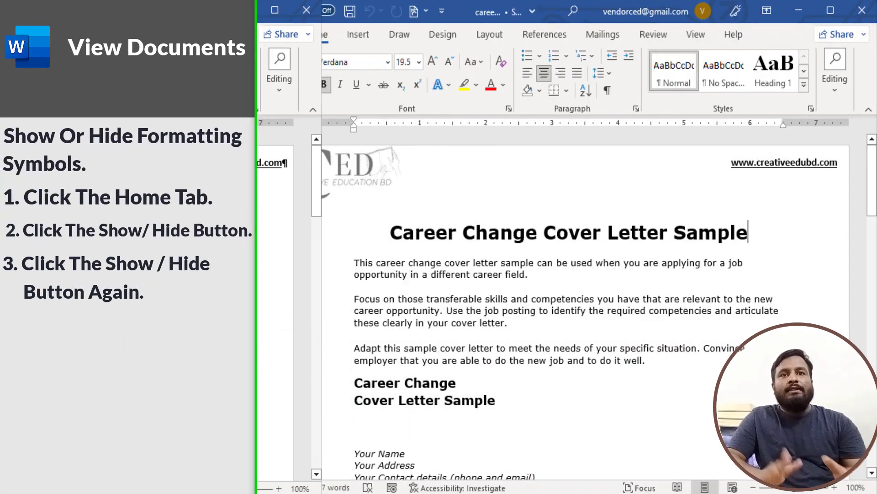